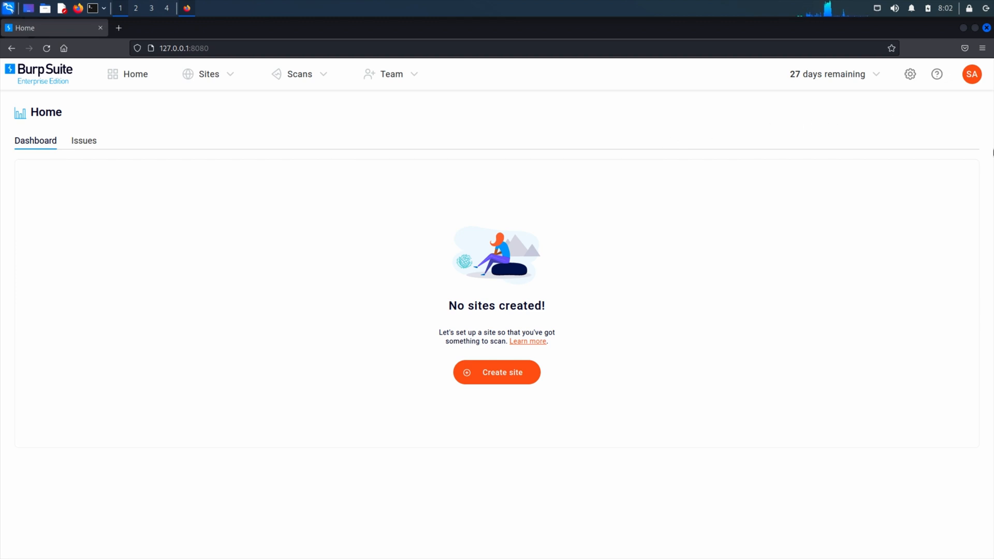
mouse_move(914, 114)
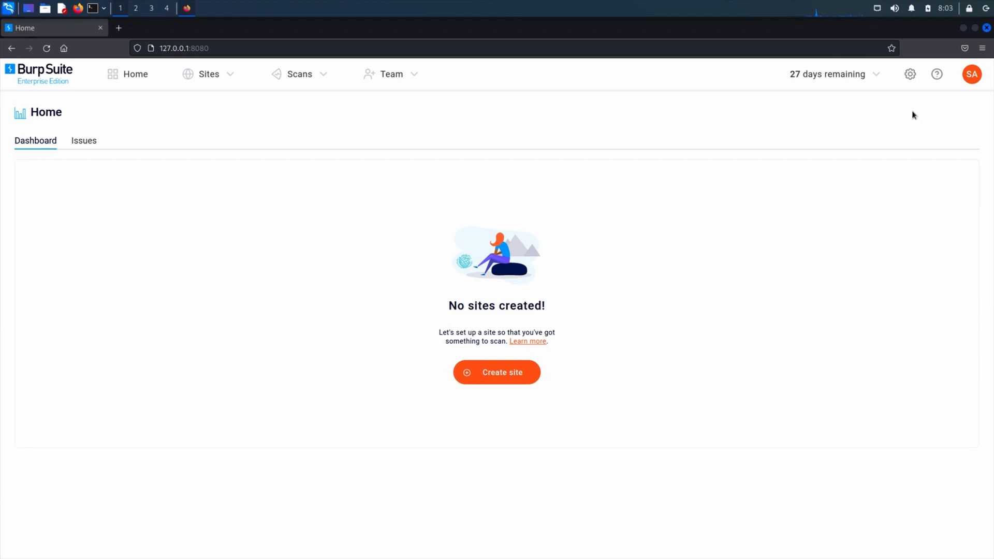
click(910, 74)
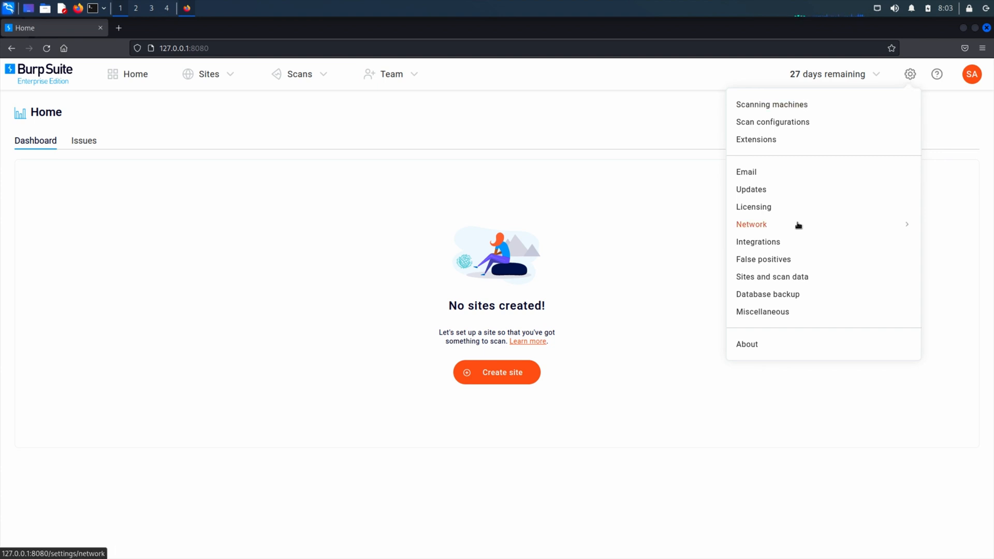
click(752, 224)
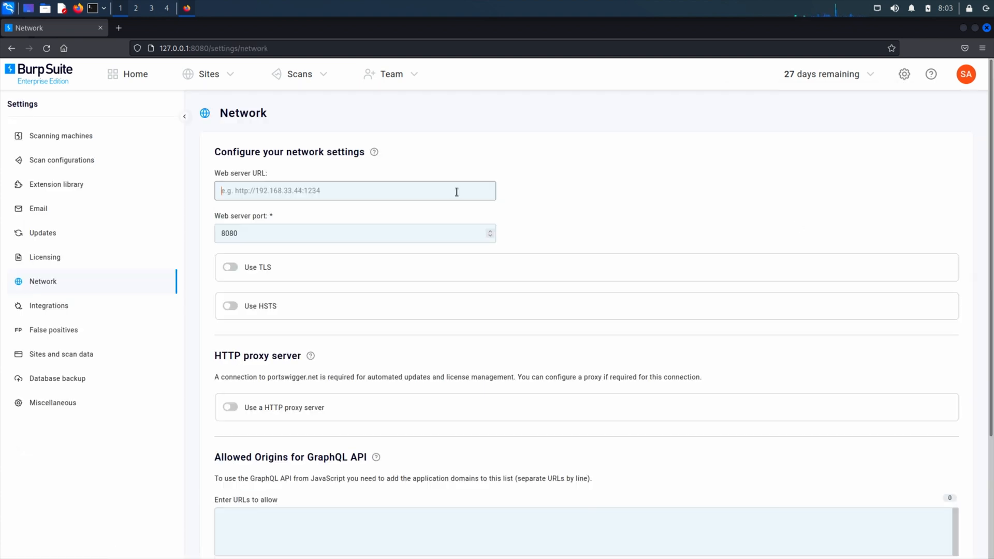
text(http://)
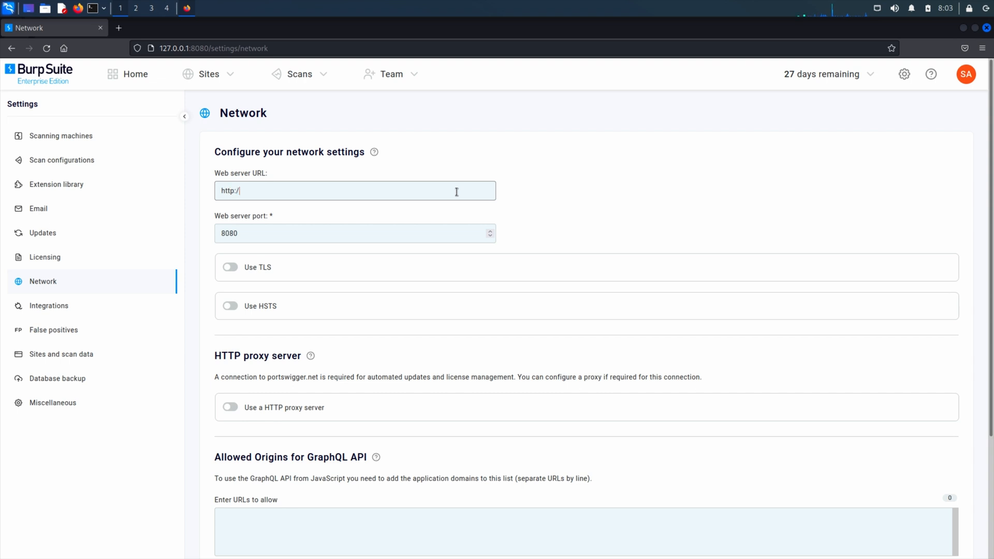
text(my)
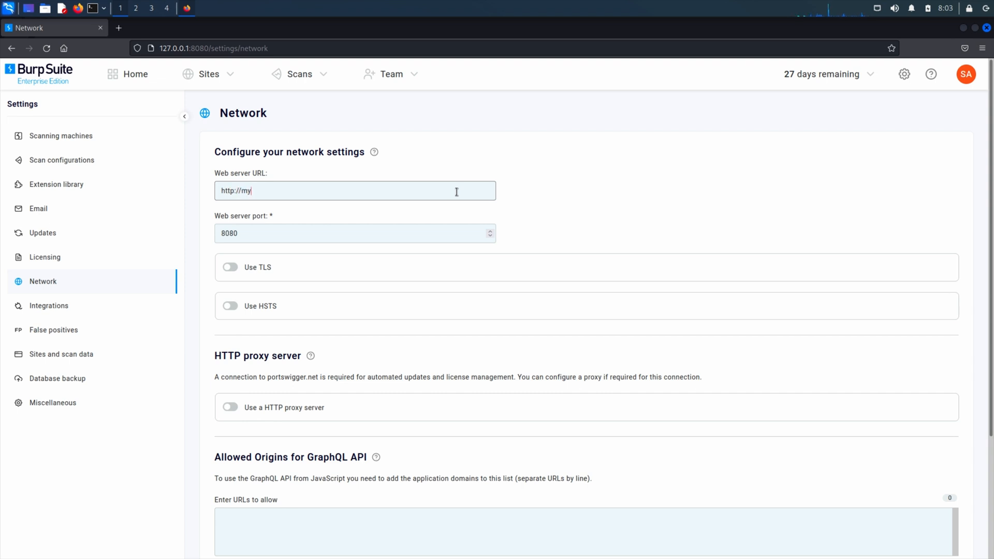
text(-enterprise-server.com)
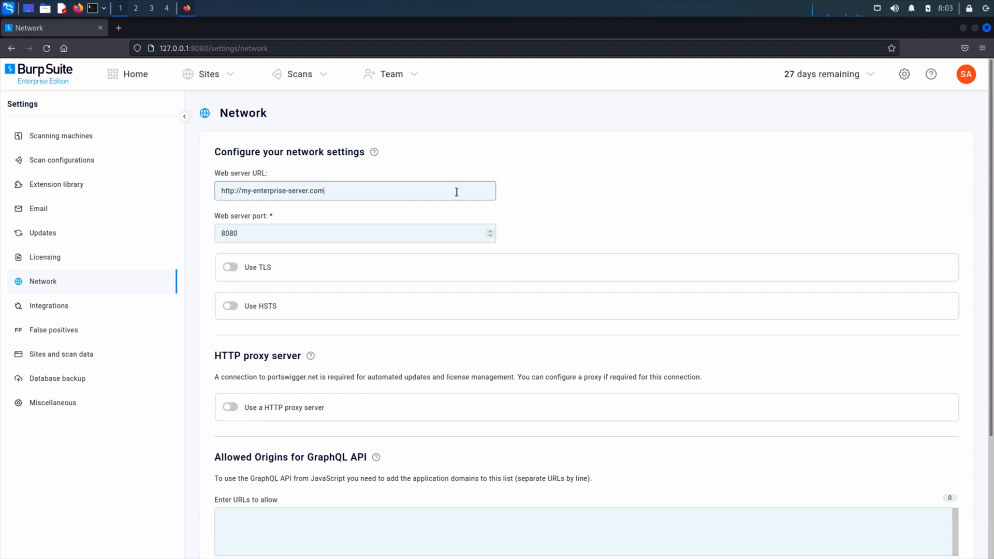
text(:8080)
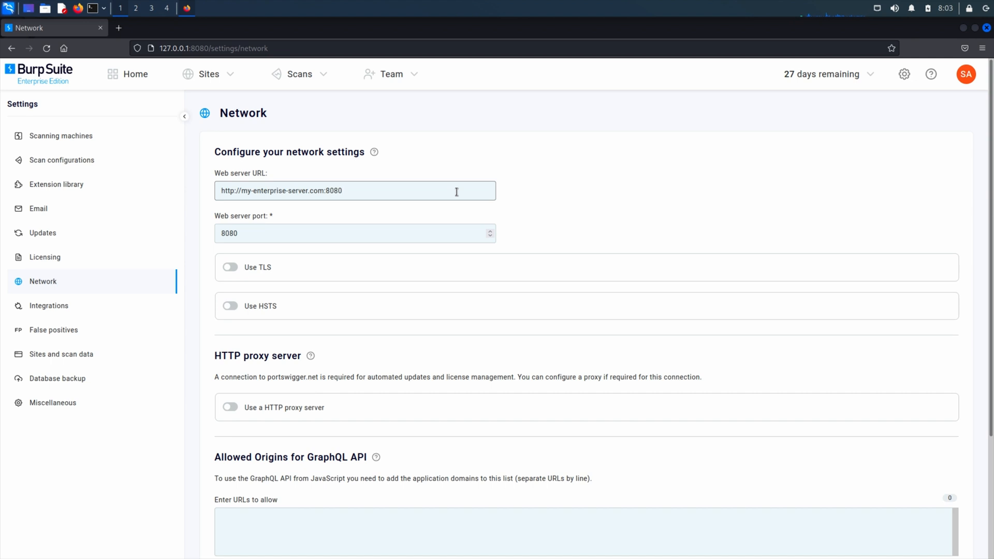
click(375, 190)
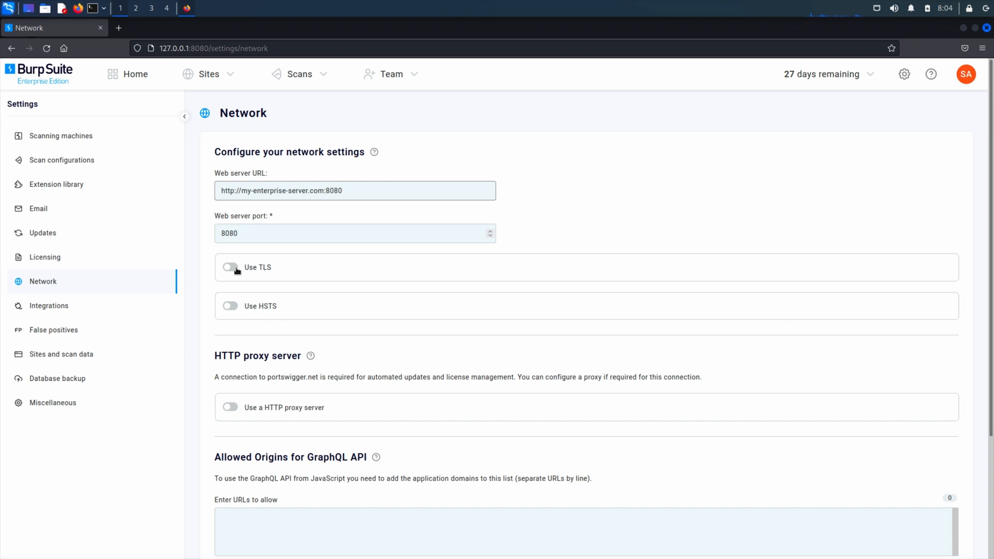
Turn on TLS and upload EnterpriseCertificate.p12 with its password as the current certificate
click(230, 267)
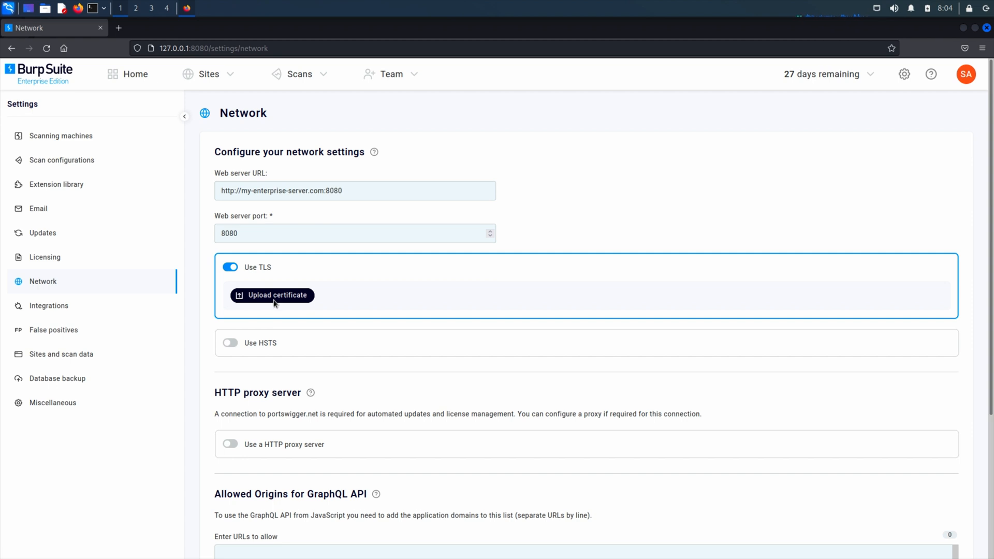
click(271, 295)
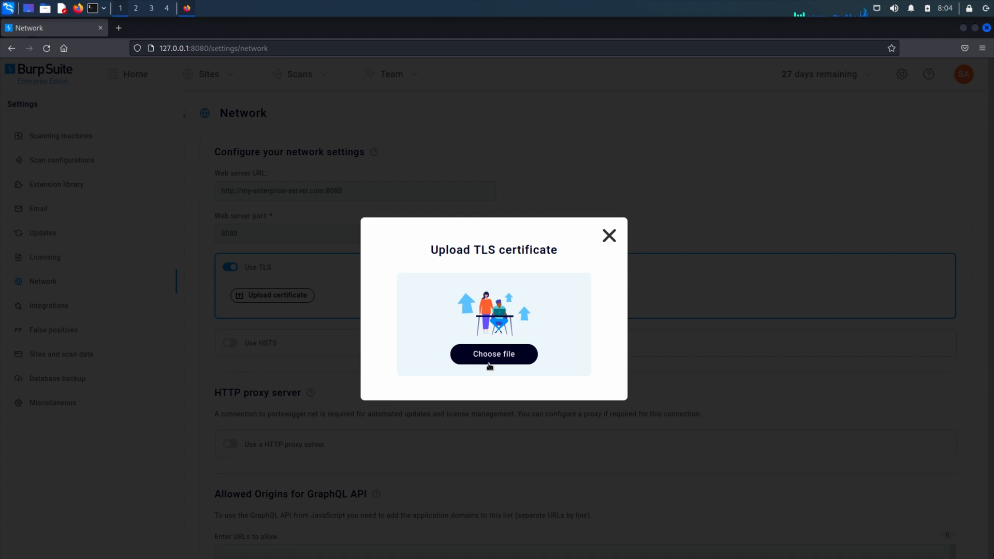
click(493, 355)
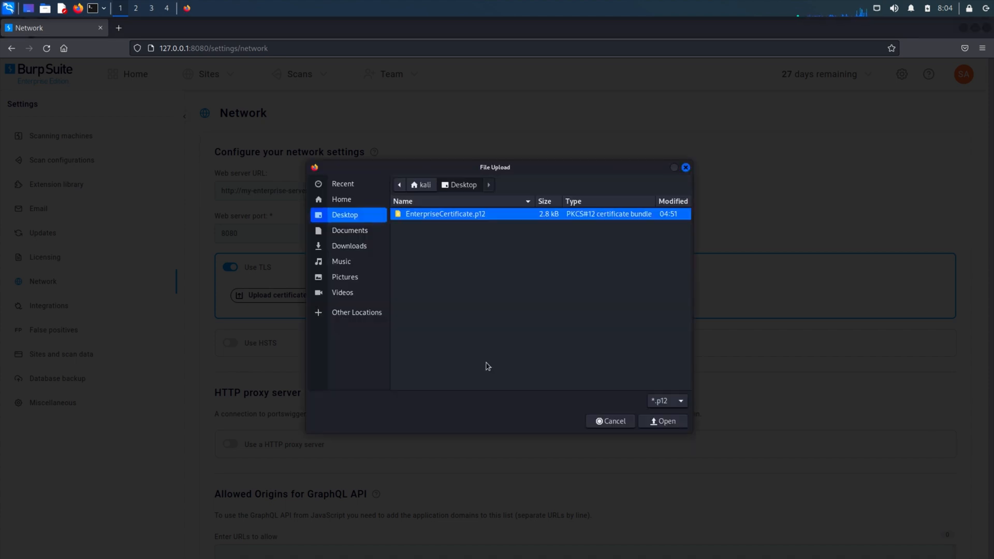
mouse_move(655, 414)
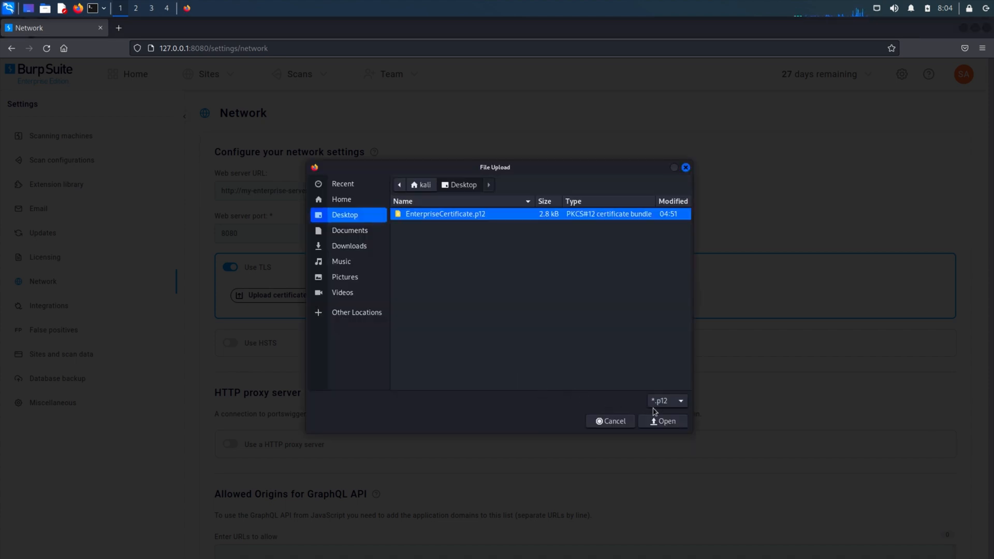
click(666, 421)
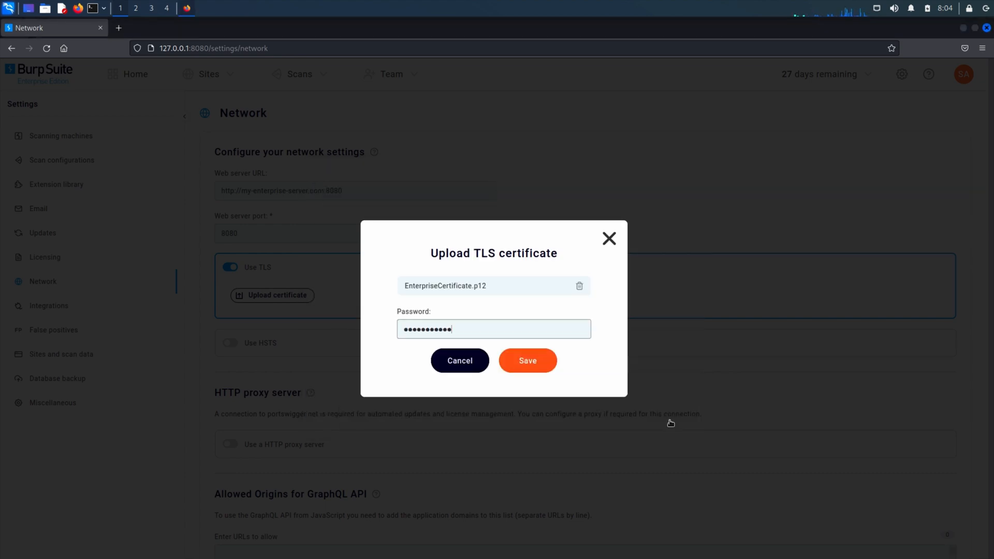
click(527, 361)
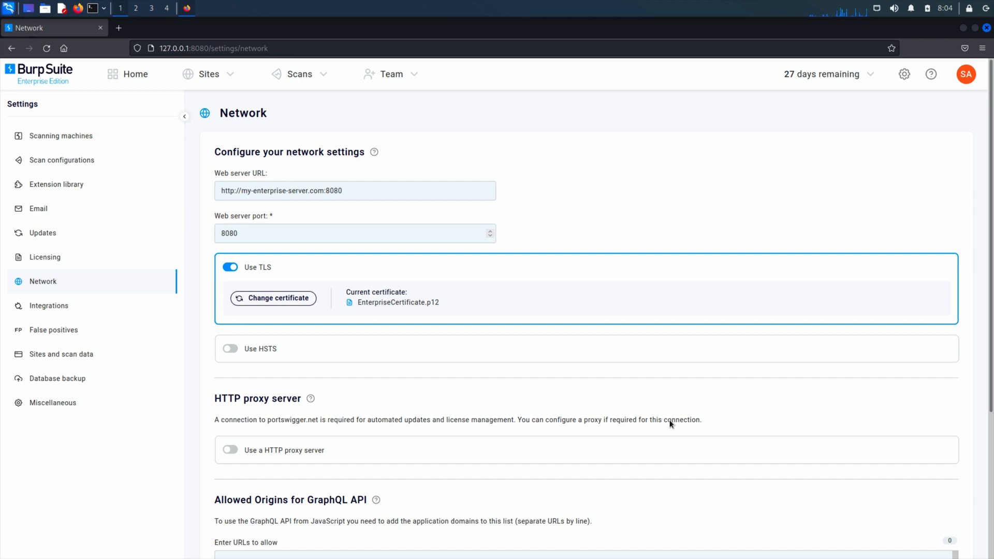
mouse_move(266, 357)
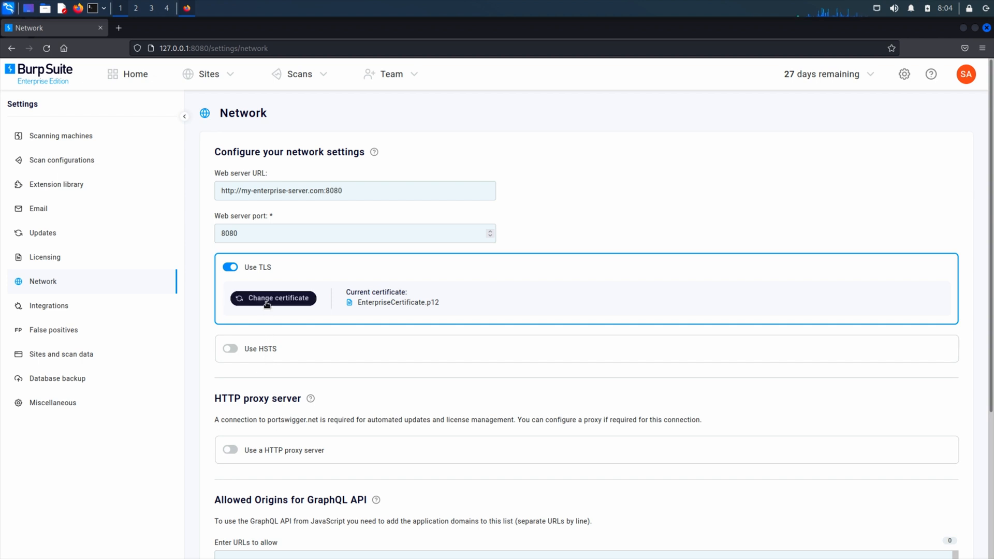
mouse_move(242, 118)
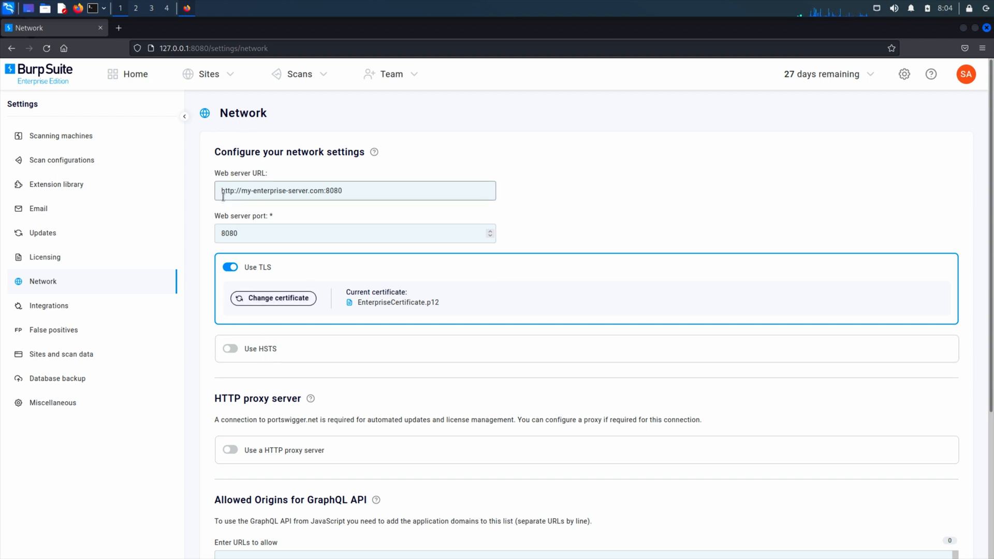
Change the web server URL to https and save, accepting the restart warning
drag(233, 191, 282, 190)
text(s)
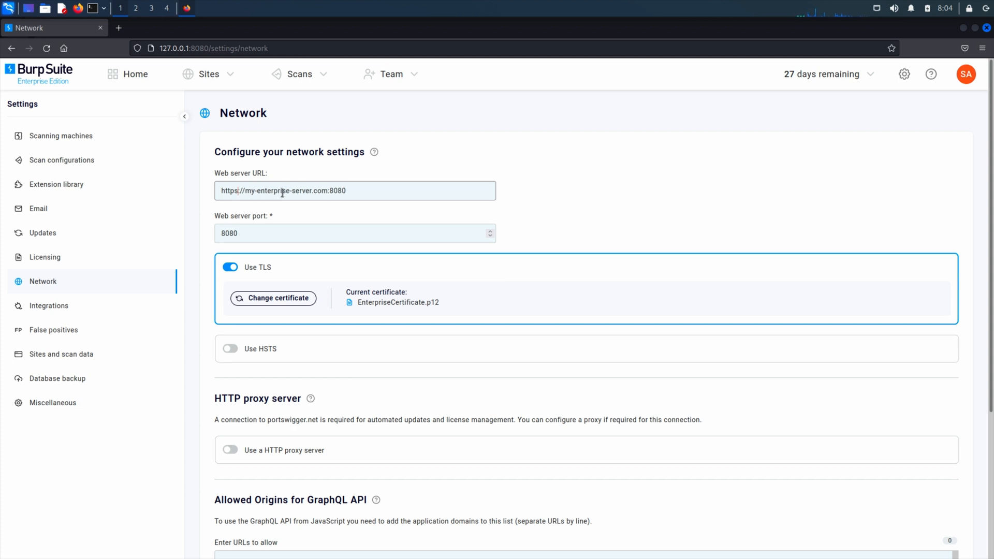
scroll(down, 3)
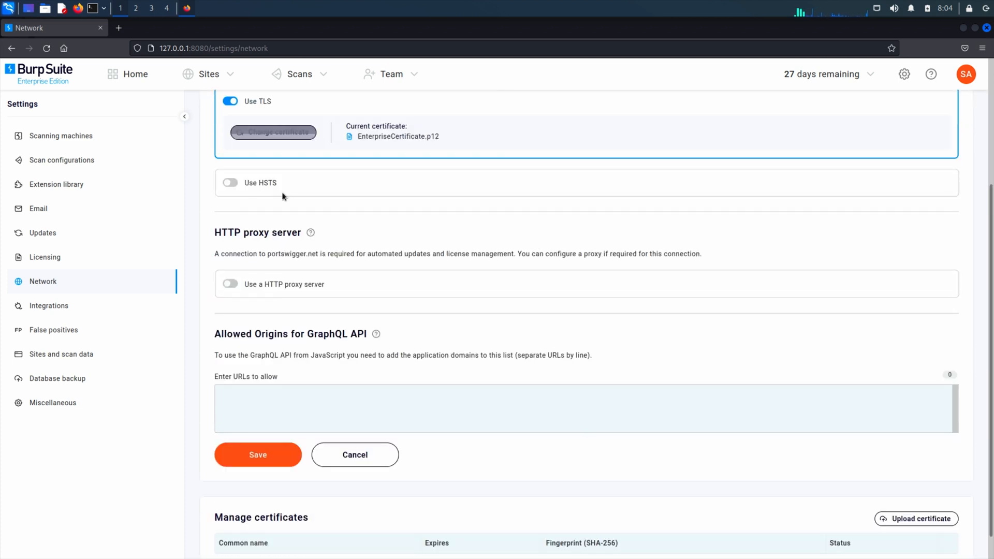
click(258, 454)
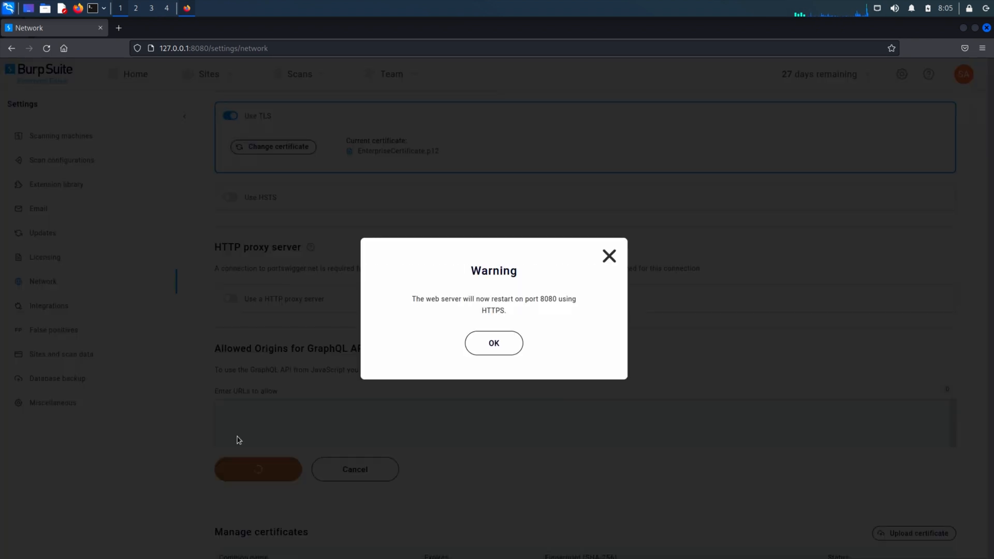